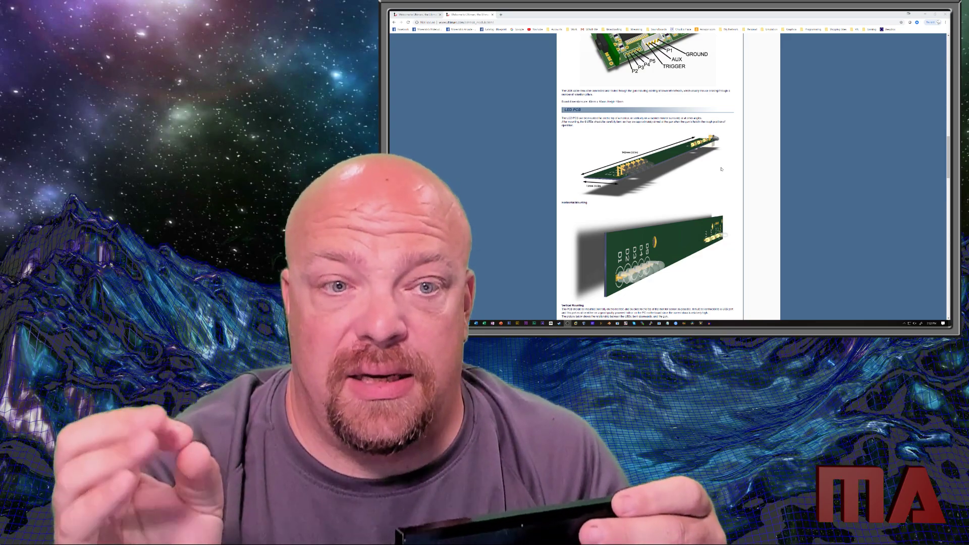
pyautogui.scroll(-3)
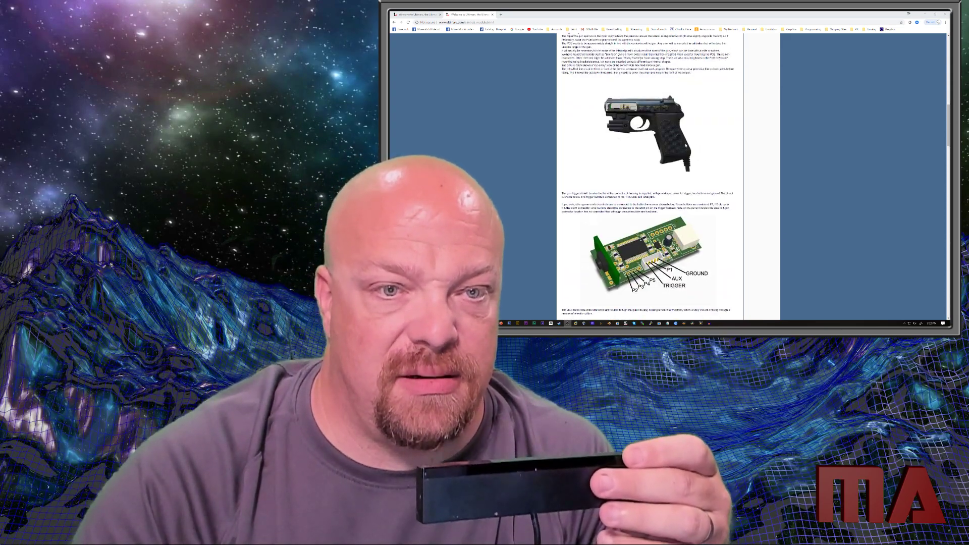
pyautogui.scroll(-3)
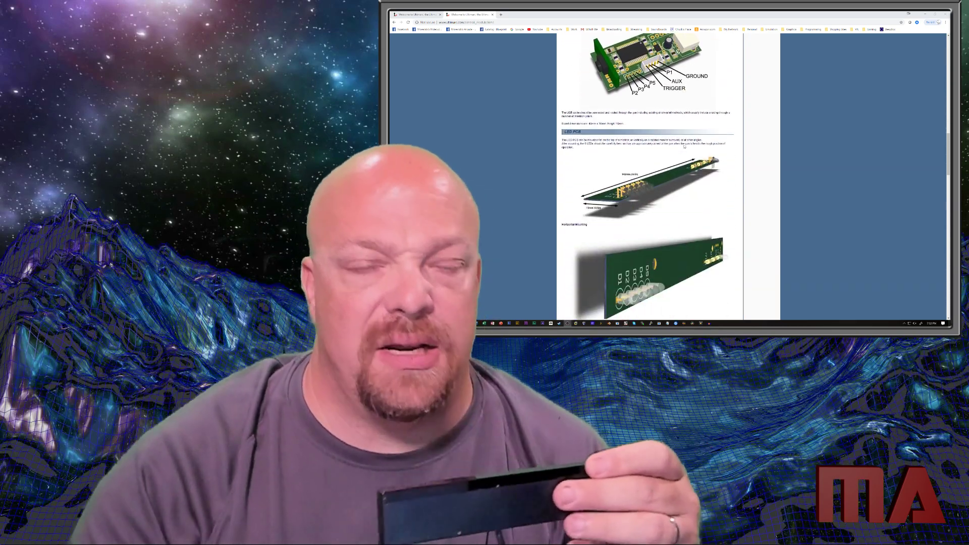